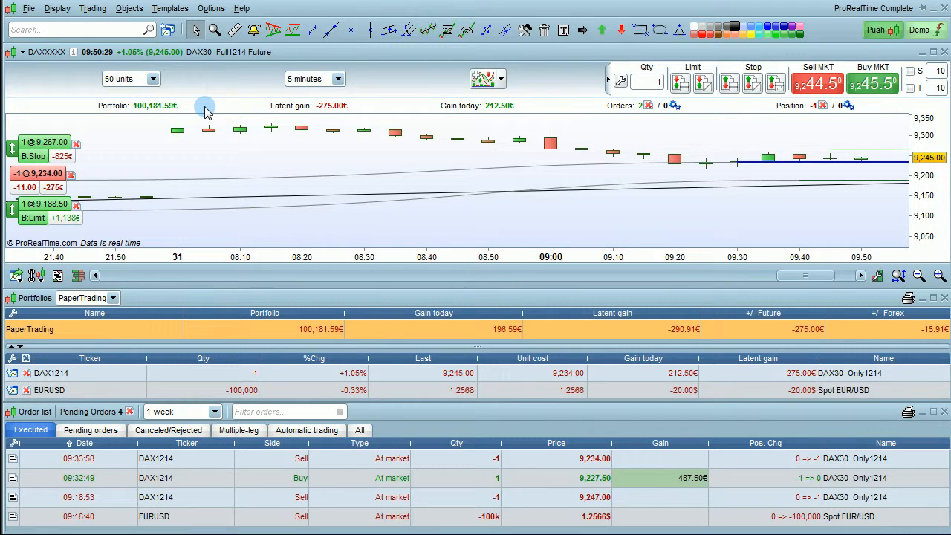
mouse_move(359, 111)
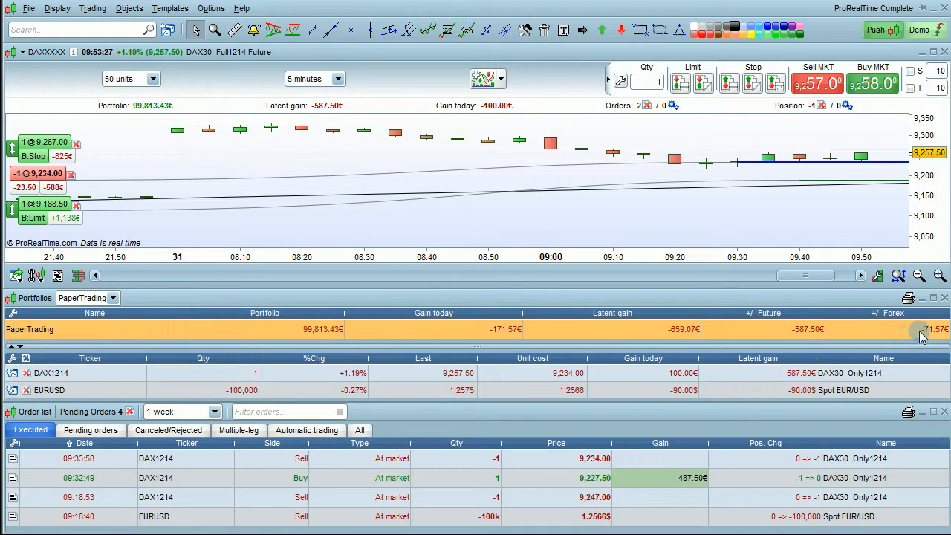
mouse_move(97, 372)
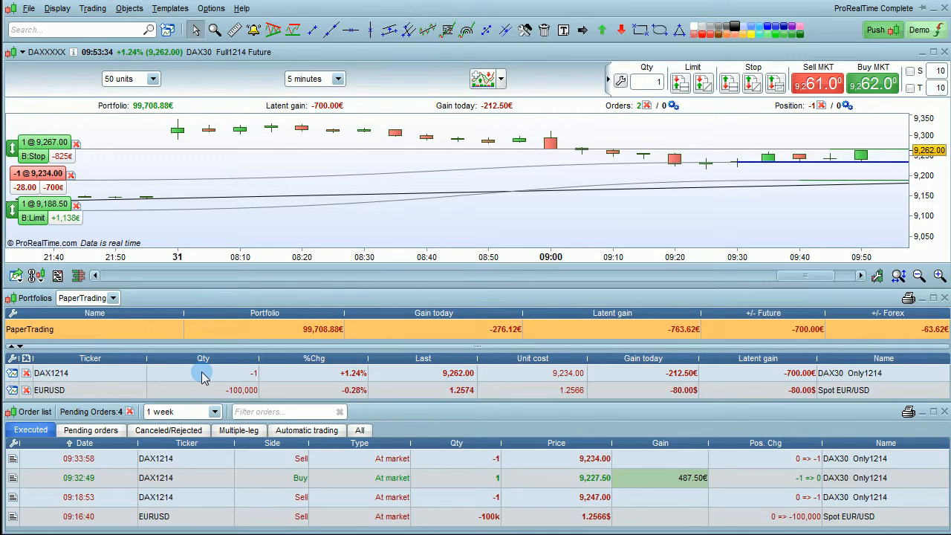
mouse_move(672, 373)
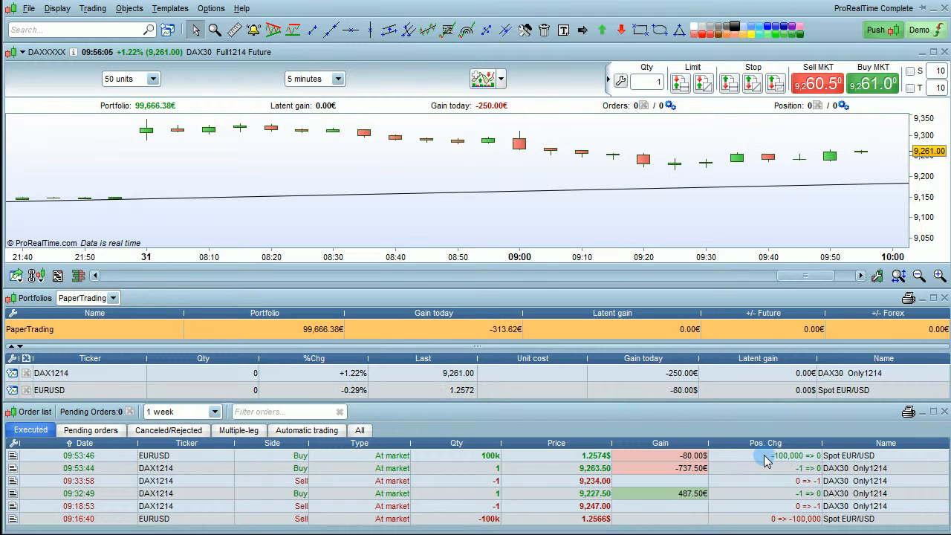
mouse_move(798, 505)
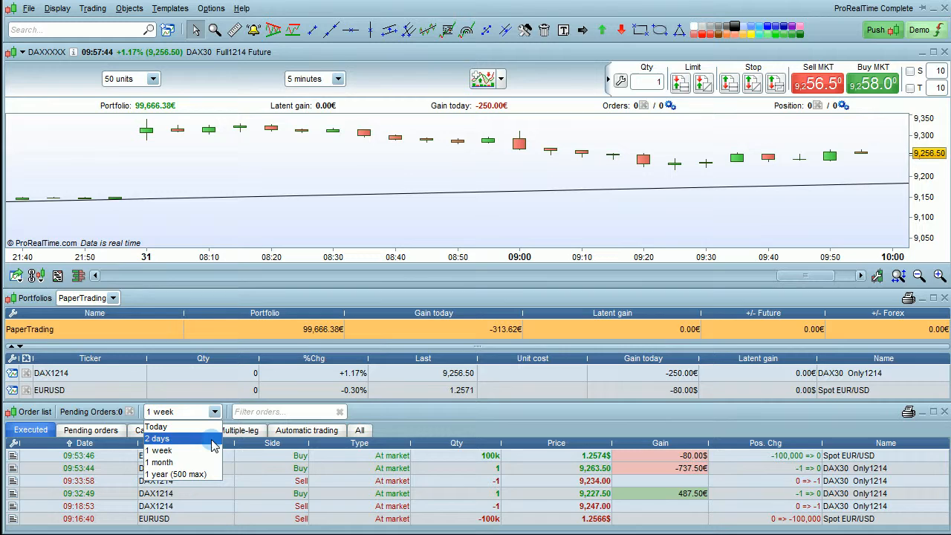
mouse_move(205, 474)
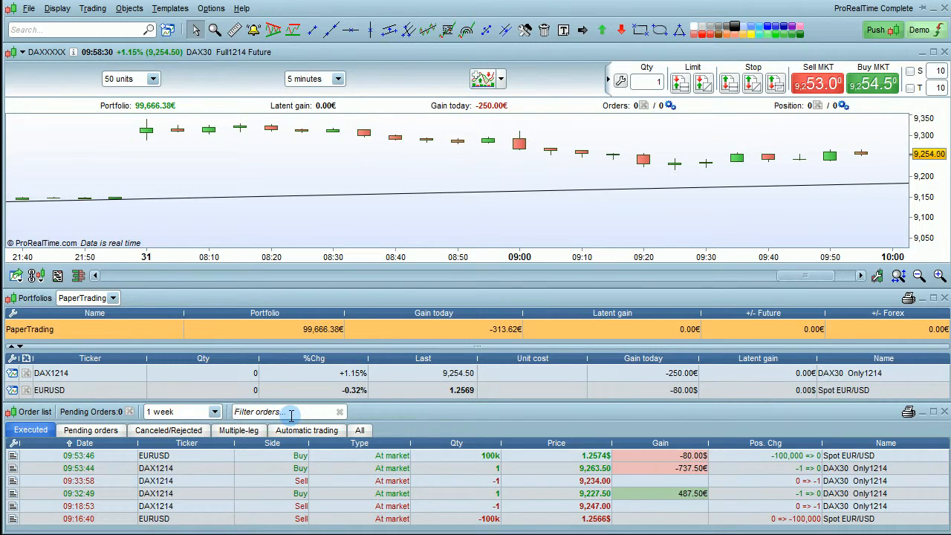
type("EUR")
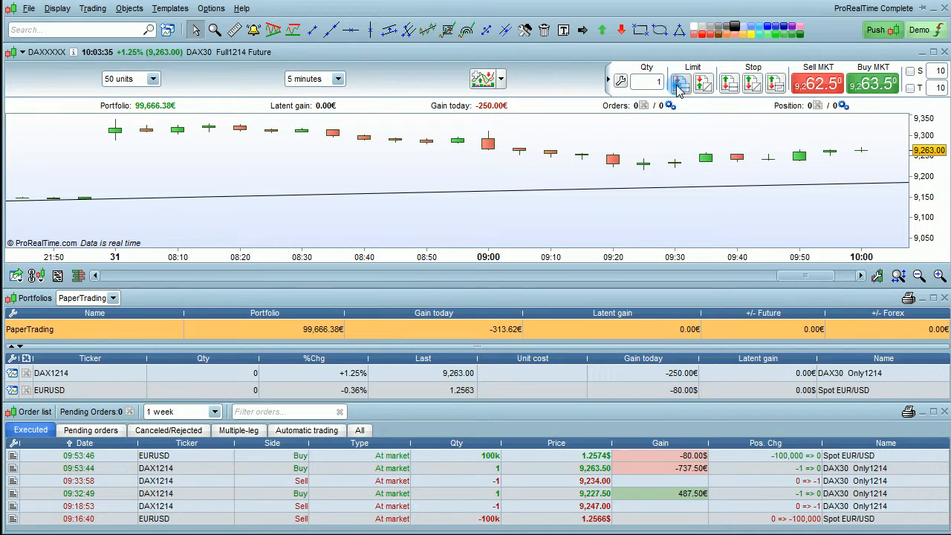
Place a limit sell order near 9,176, then browse the Canceled/Rejected, Multiple-leg and Executed order tabs
left_click(730, 81)
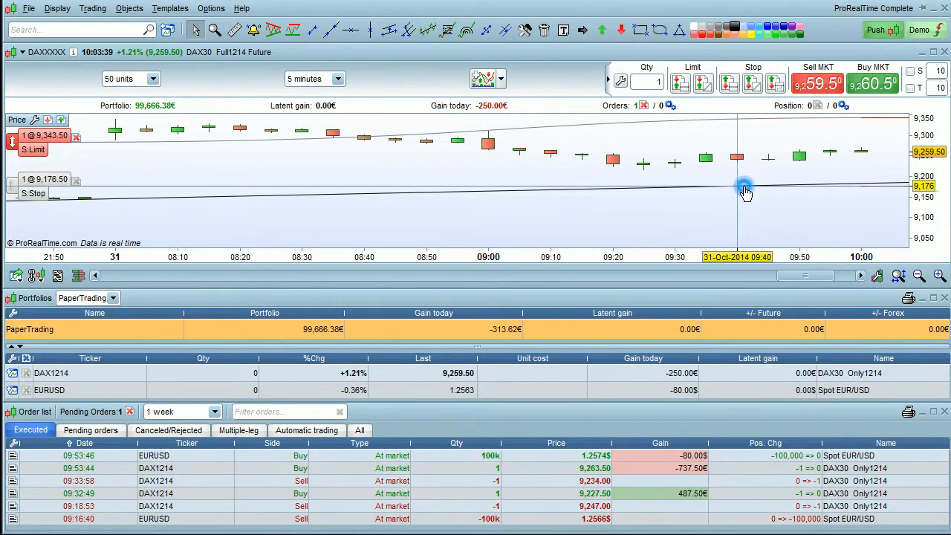
left_click(91, 429)
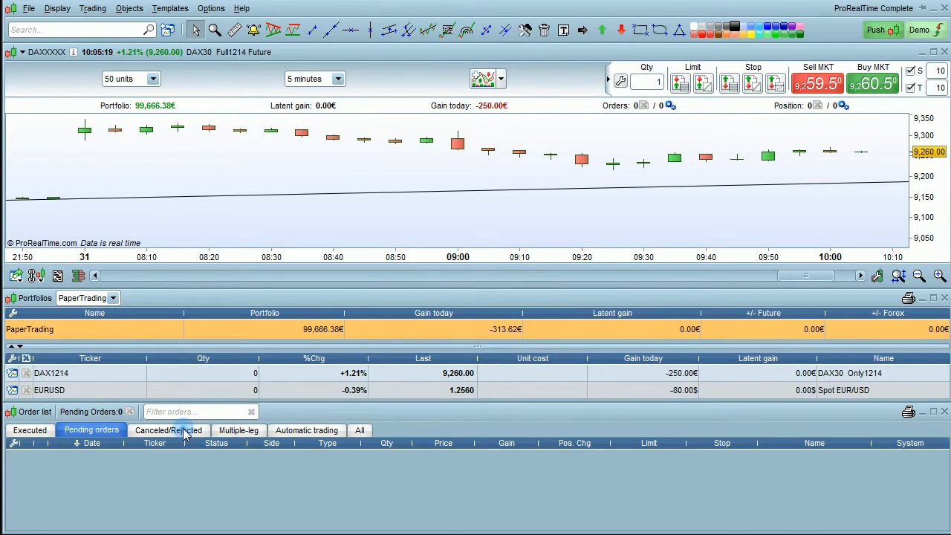
left_click(168, 430)
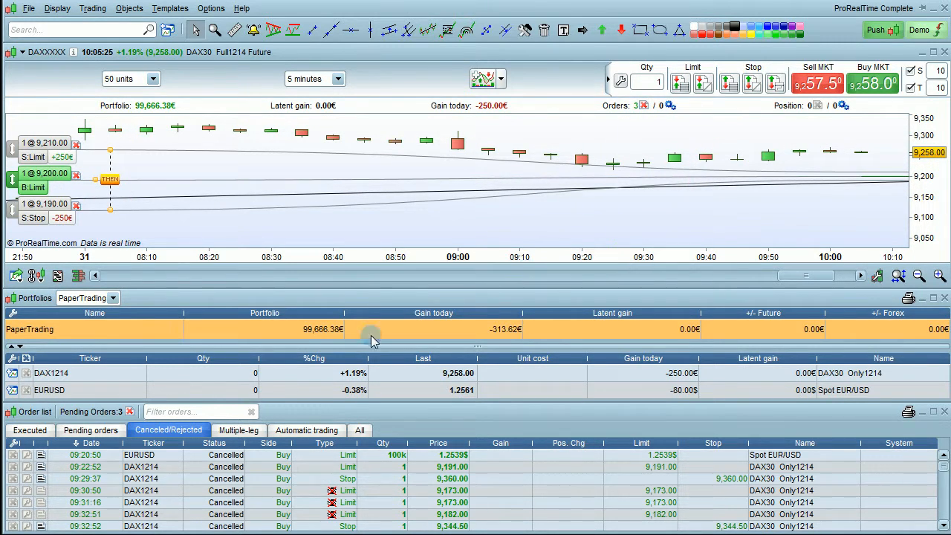
left_click(237, 430)
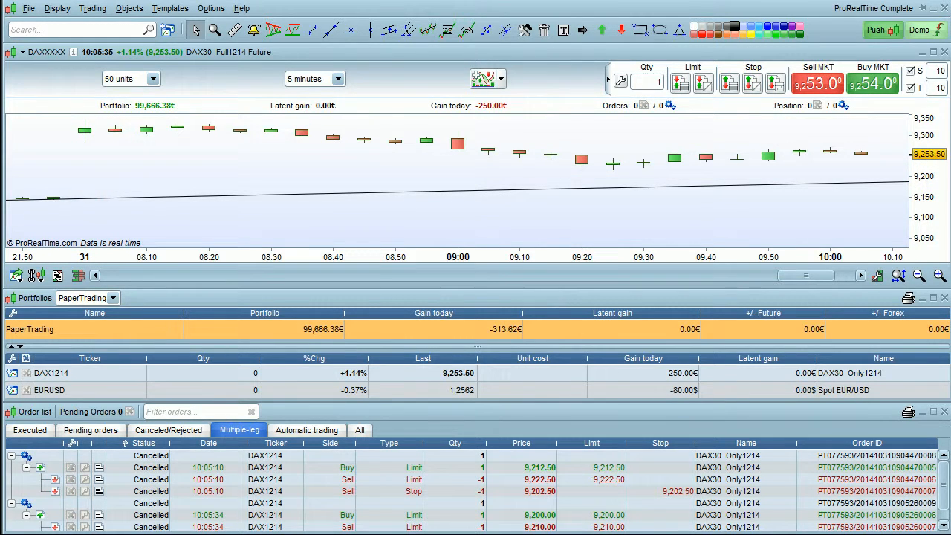
left_click(359, 429)
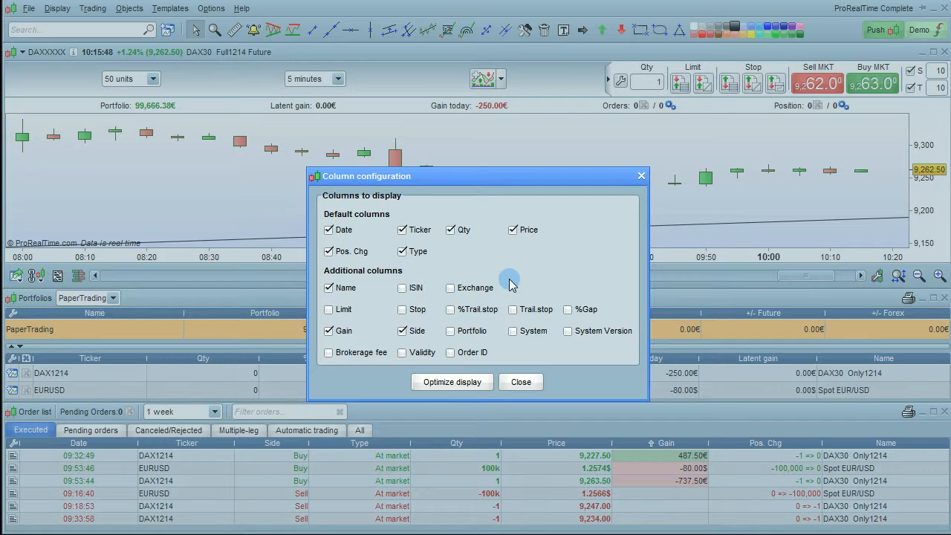
Dismiss, reopen and close the order list column configuration without making changes
left_click(521, 382)
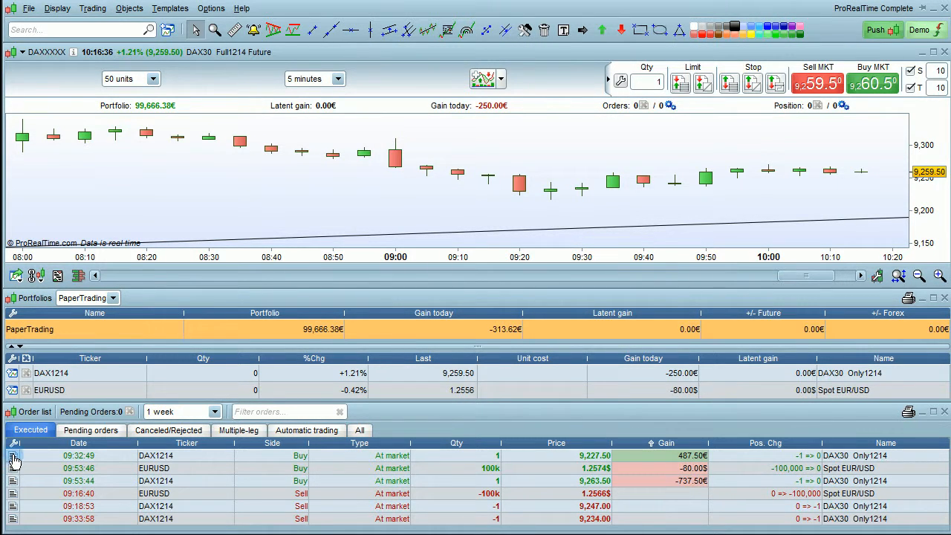
left_click(15, 457)
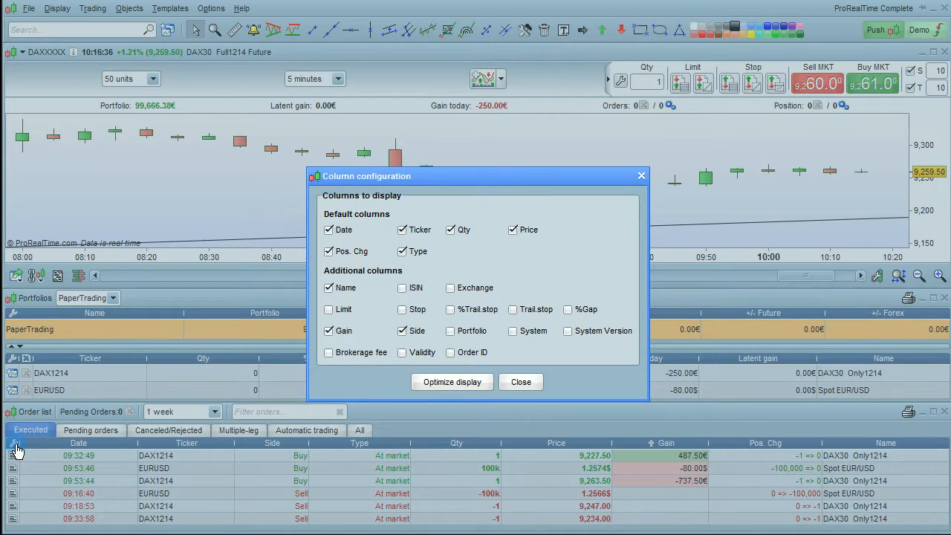
mouse_move(25, 449)
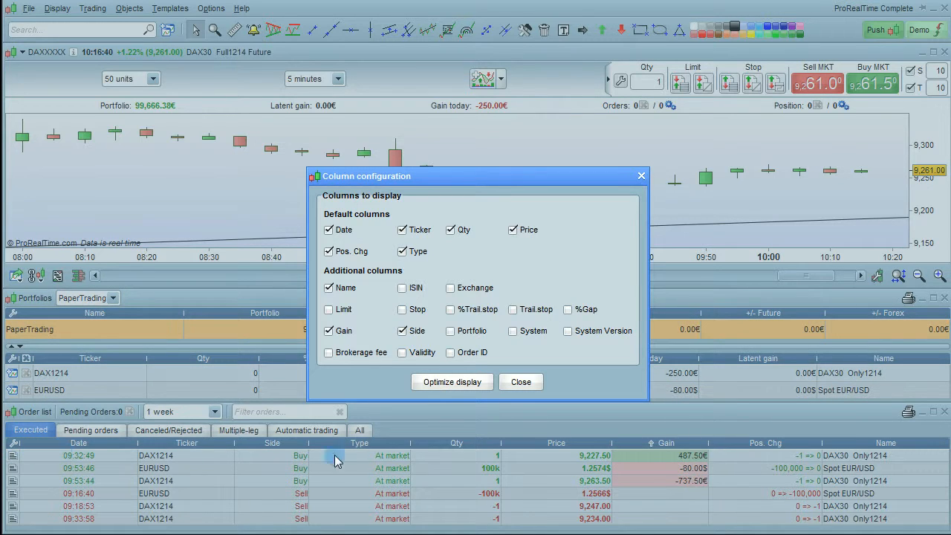
mouse_move(521, 381)
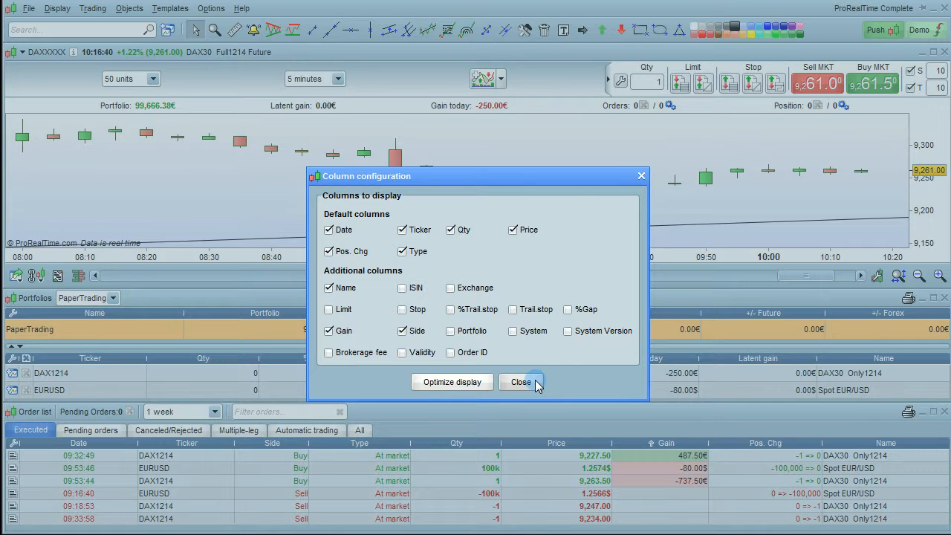
left_click(520, 382)
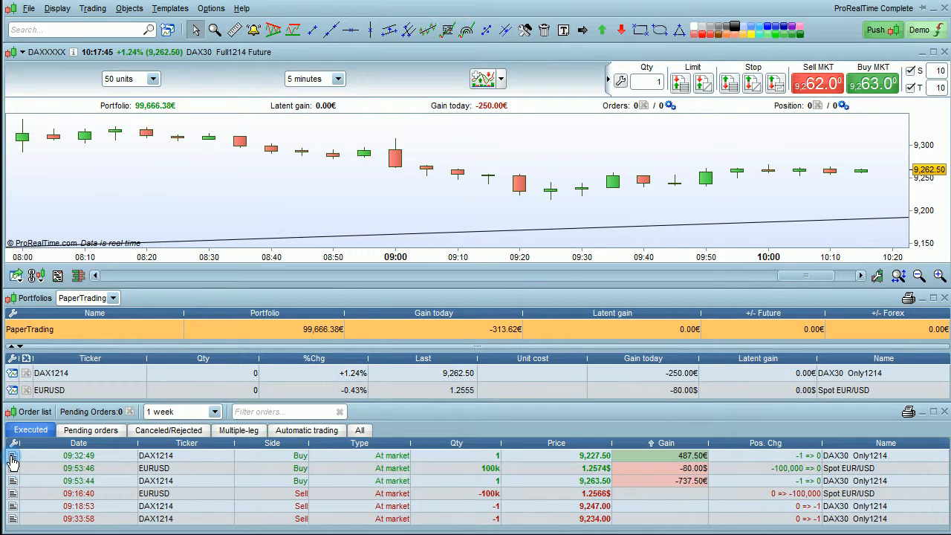
left_click(11, 460)
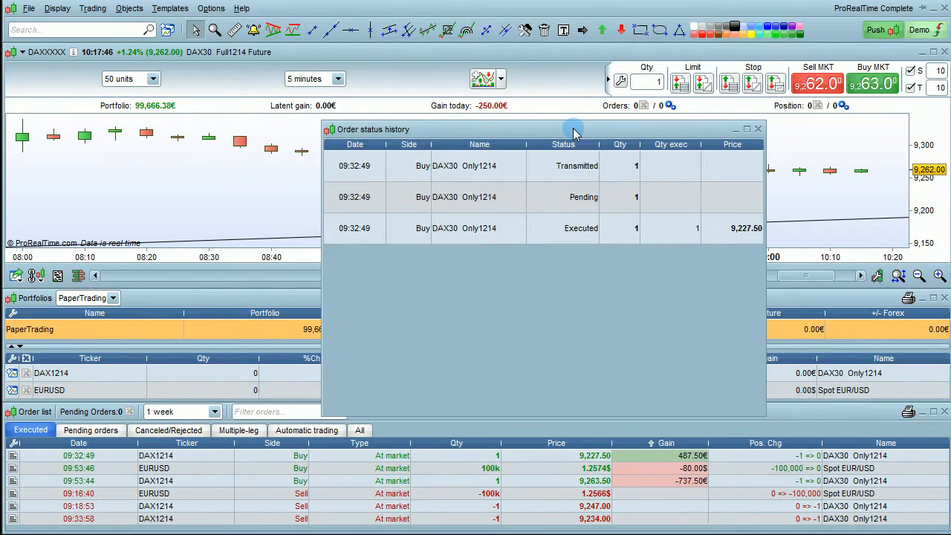
mouse_move(476, 165)
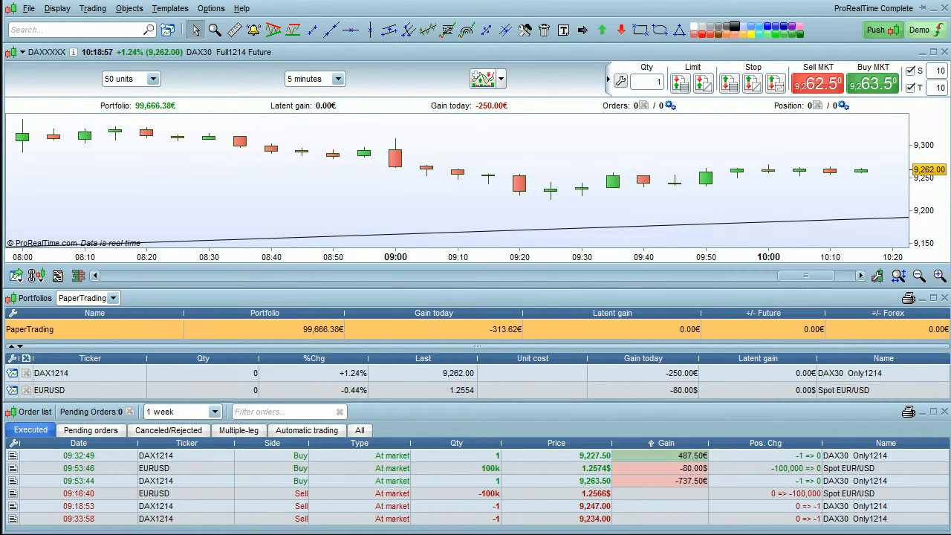
Open and close the portfolio column settings, then collapse the portfolio summary row
left_click(646, 358)
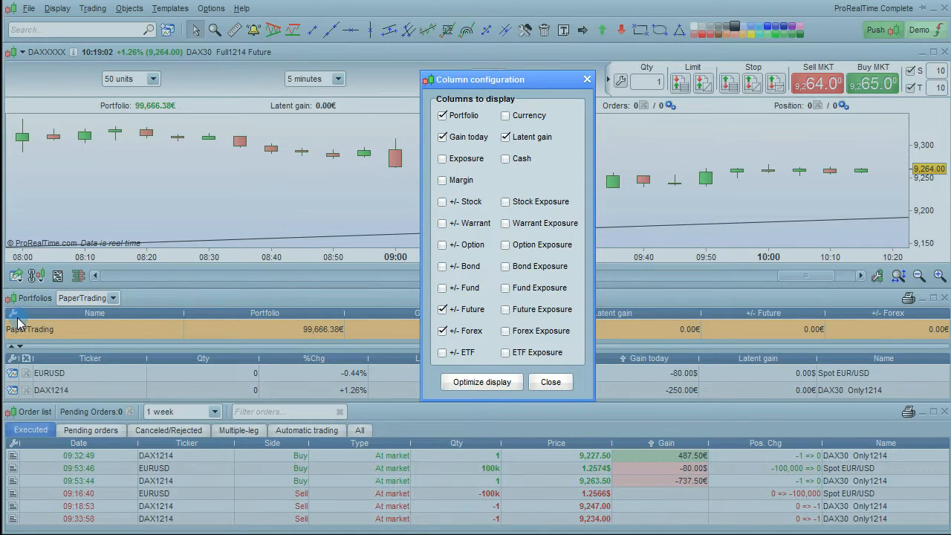
mouse_move(397, 326)
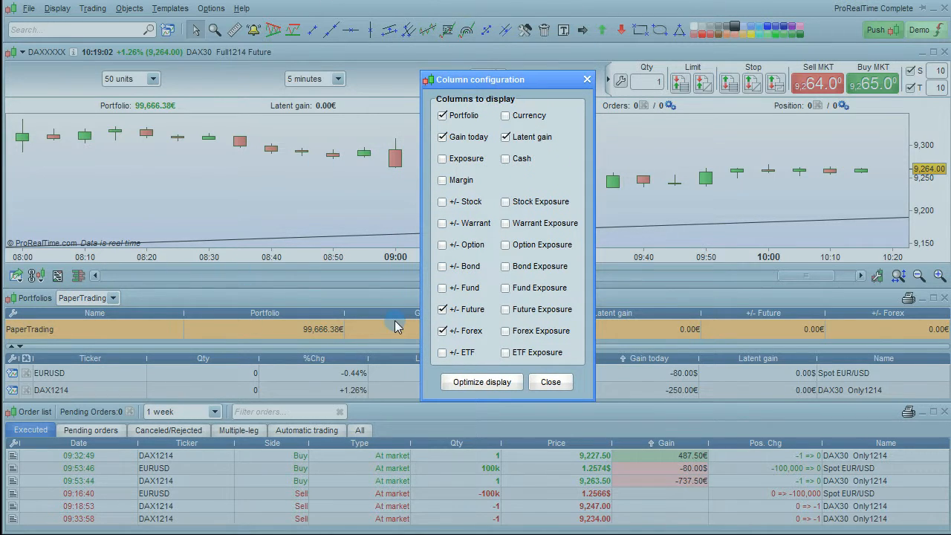
left_click(551, 382)
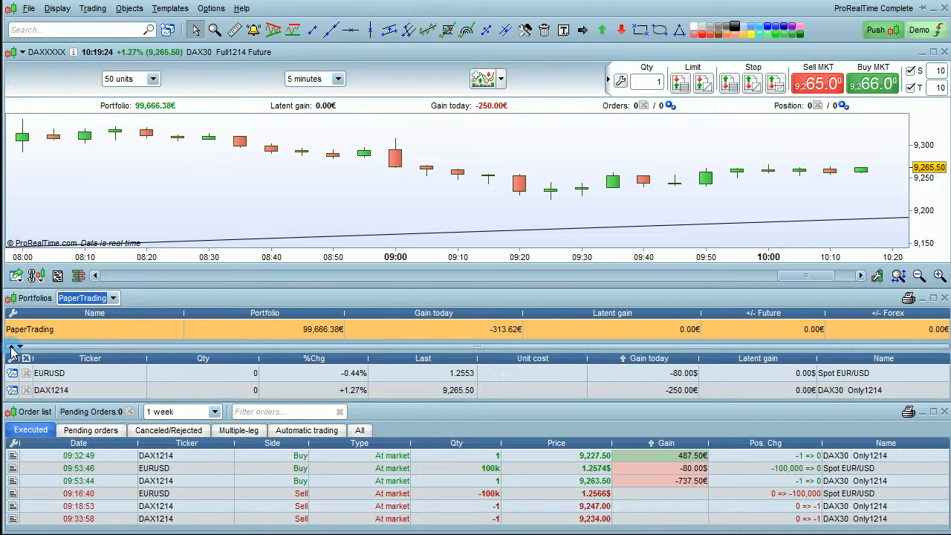
left_click(20, 347)
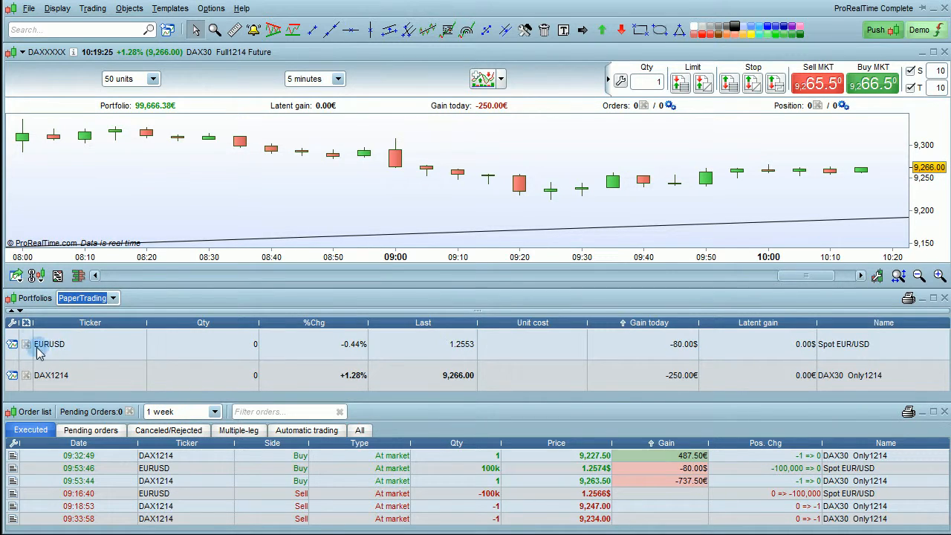